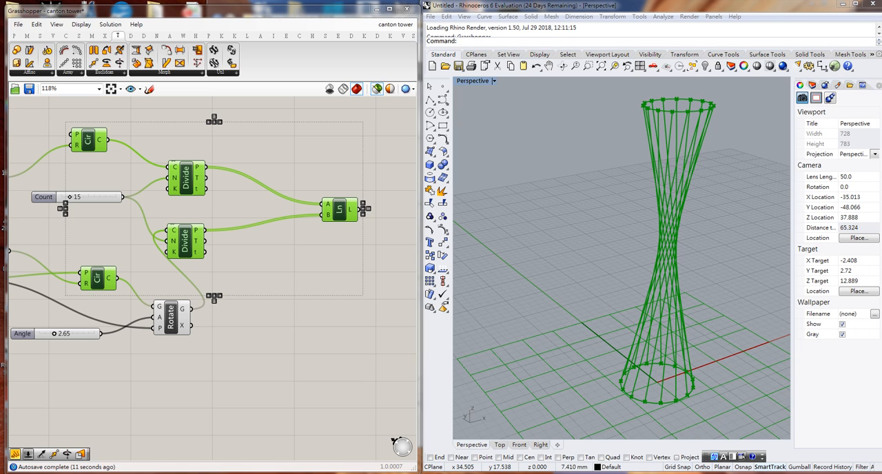
mouse_move(414, 361)
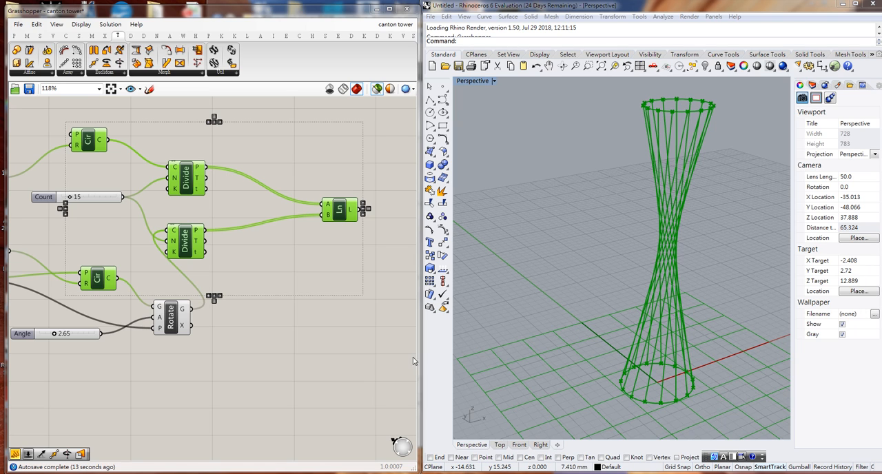
mouse_move(369, 359)
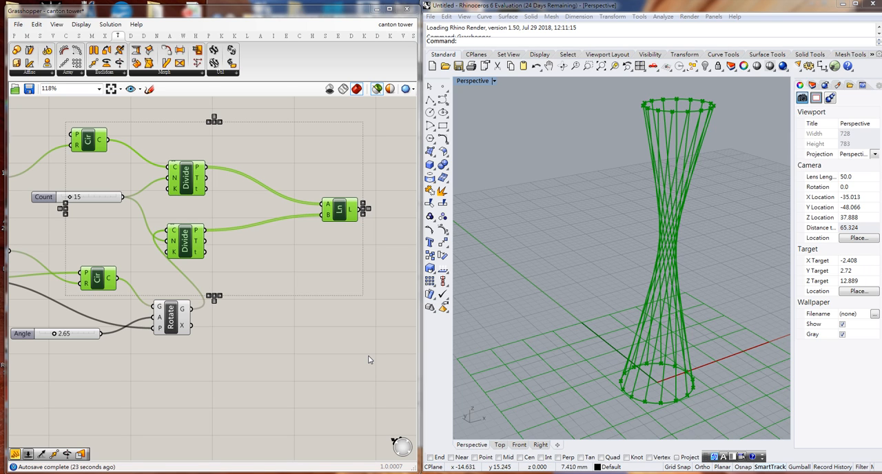
mouse_move(331, 366)
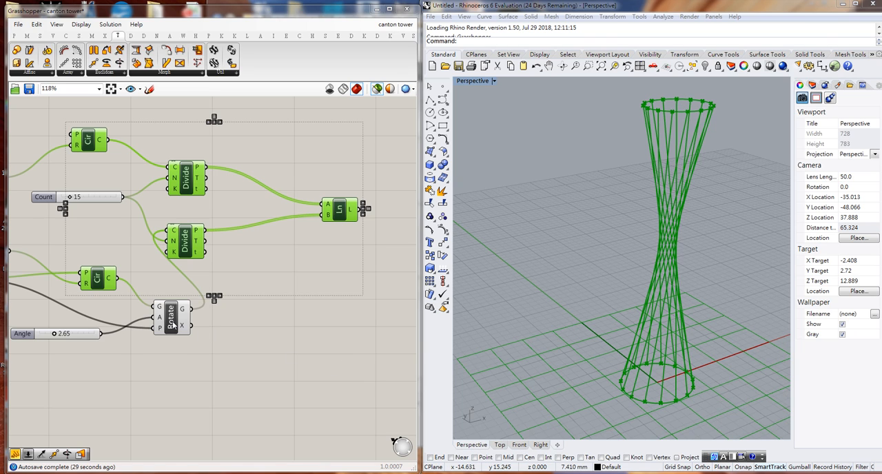
mouse_move(103, 293)
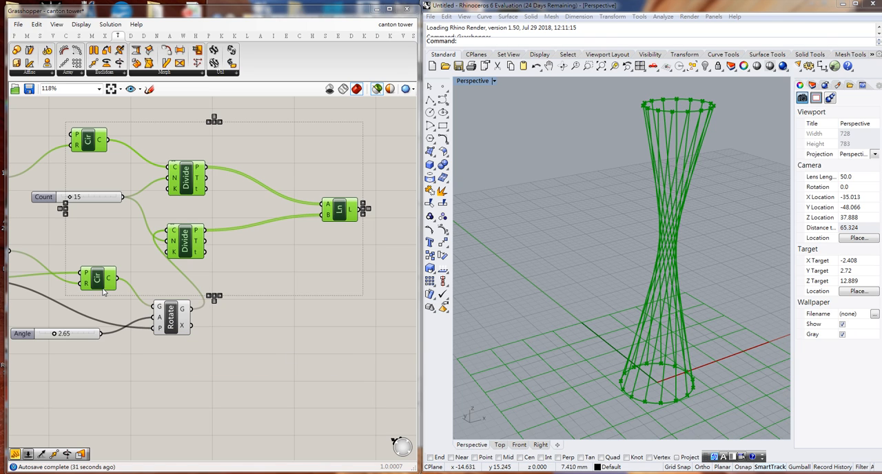
mouse_move(648, 355)
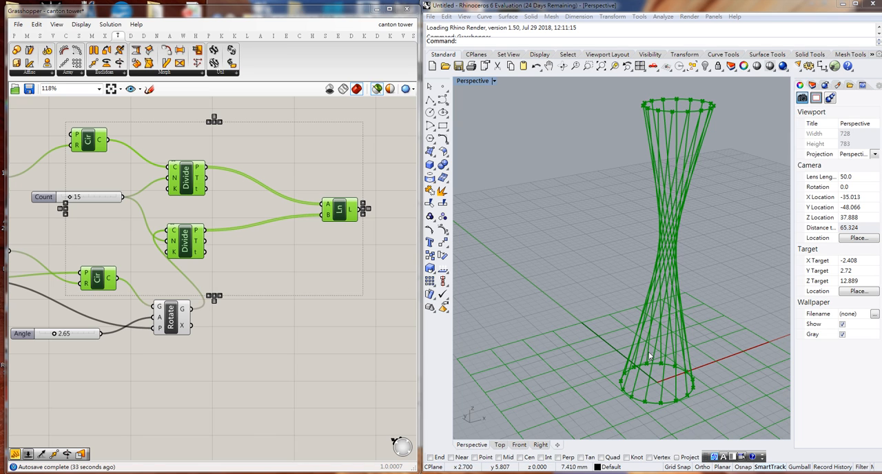
mouse_move(641, 341)
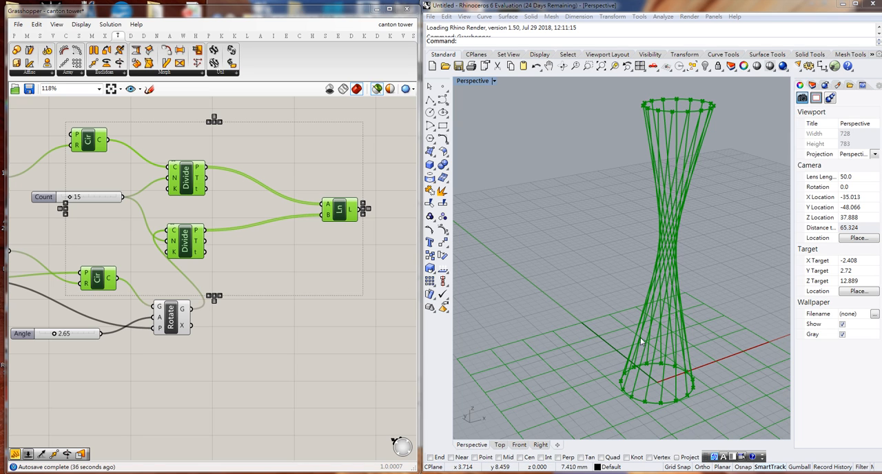
mouse_move(681, 130)
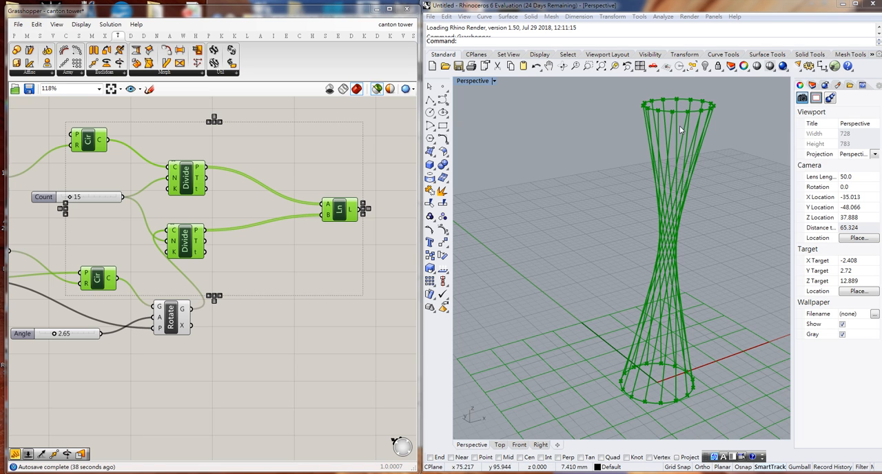
mouse_move(656, 317)
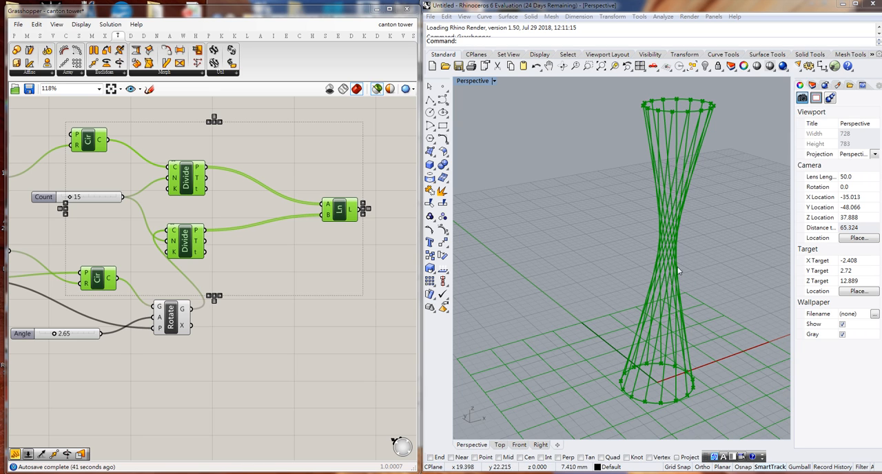
mouse_move(678, 240)
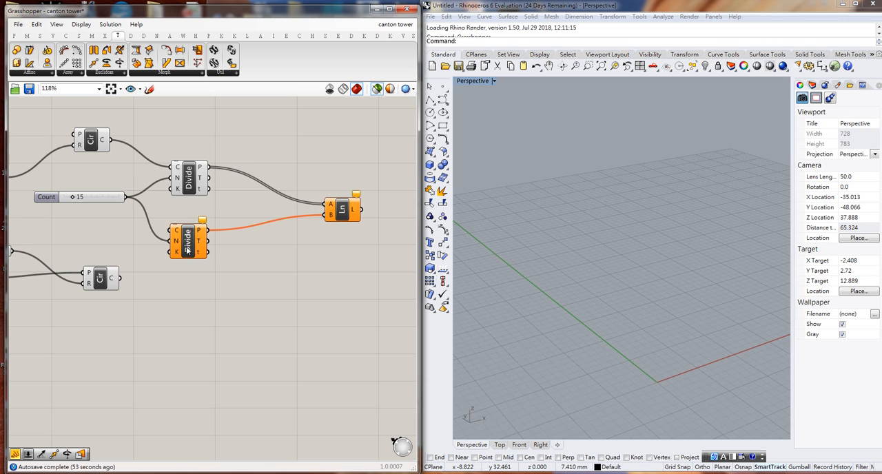
mouse_move(198, 245)
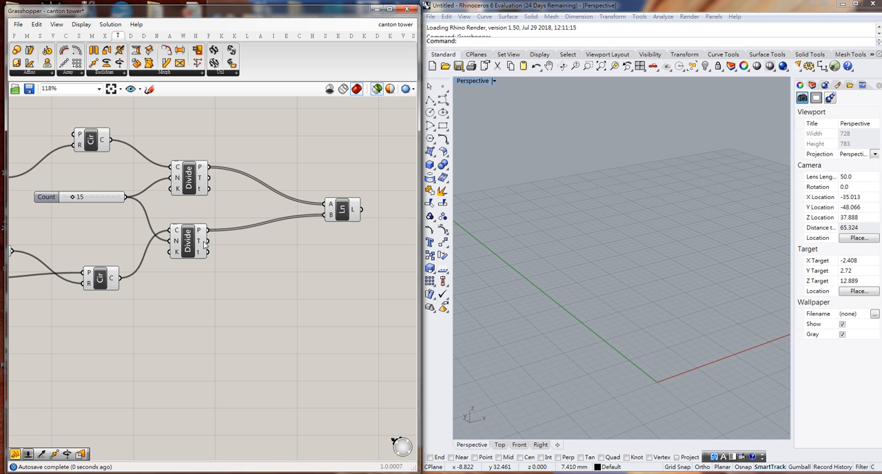
mouse_move(204, 226)
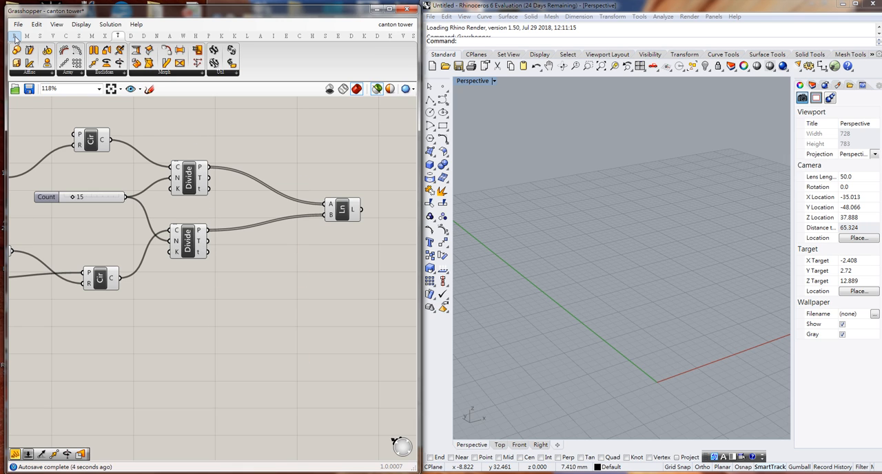
Step: Place a Panel from Params showing the second Divide's 16 points at height 27.044828
left_click(29, 36)
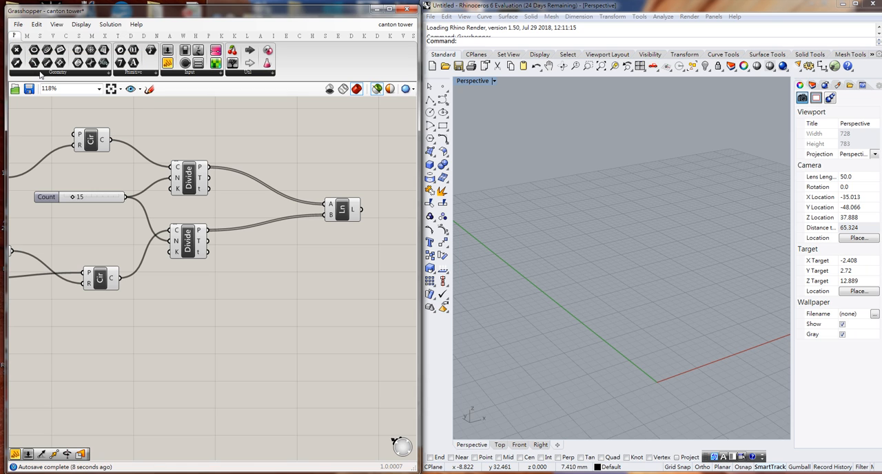
left_click(15, 39)
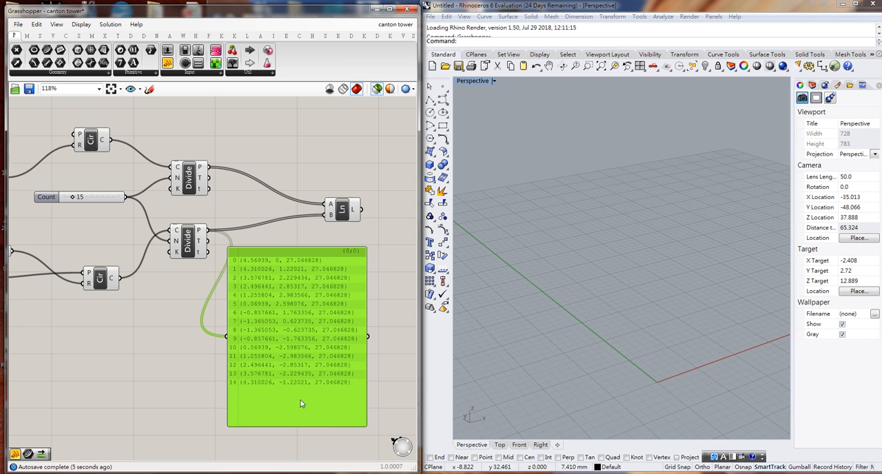
mouse_move(245, 287)
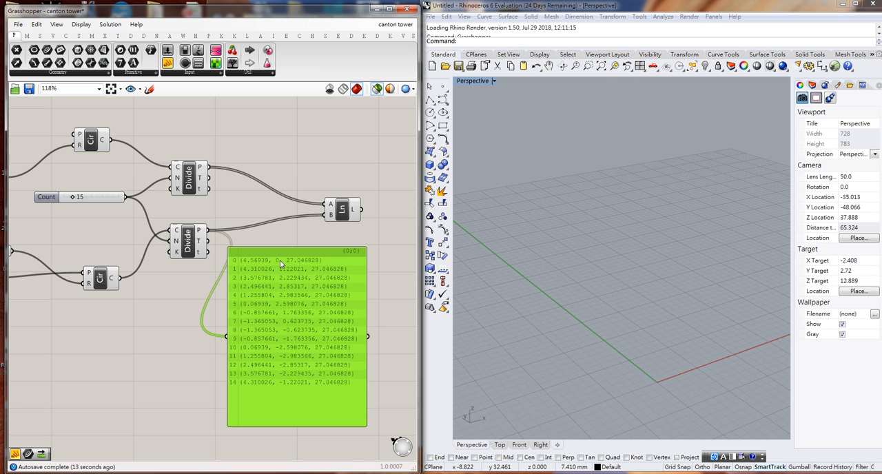
mouse_move(296, 266)
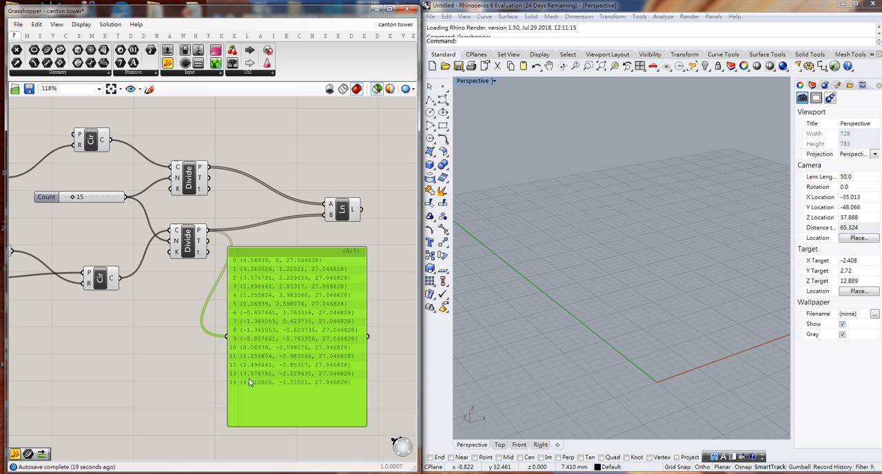
mouse_move(255, 267)
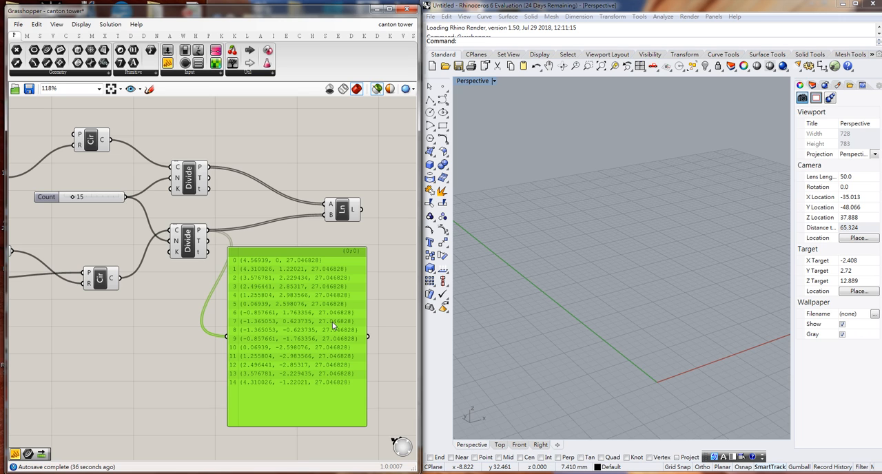
mouse_move(245, 270)
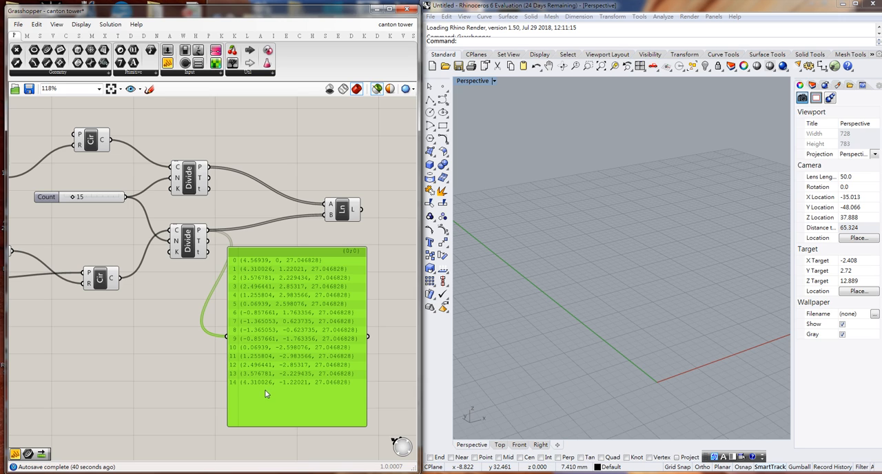
mouse_move(245, 333)
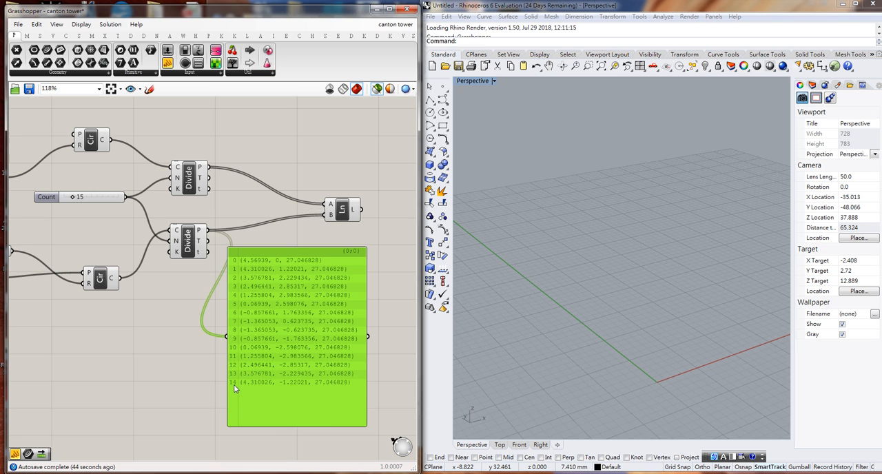
mouse_move(185, 371)
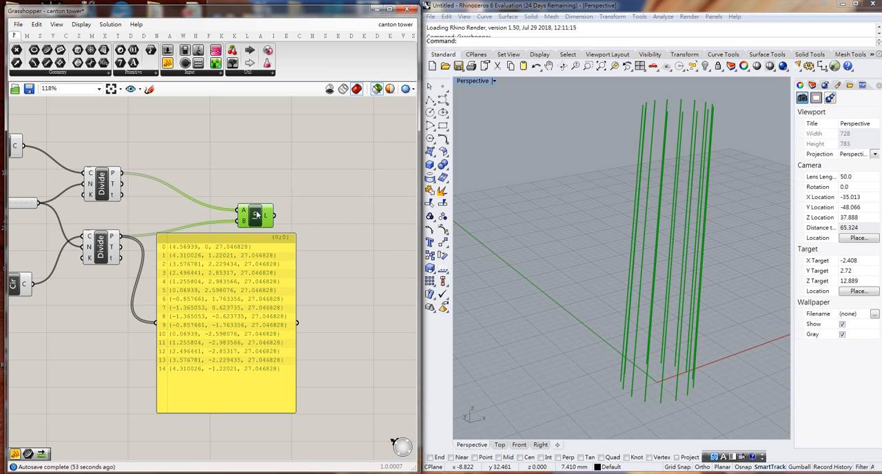
mouse_move(631, 387)
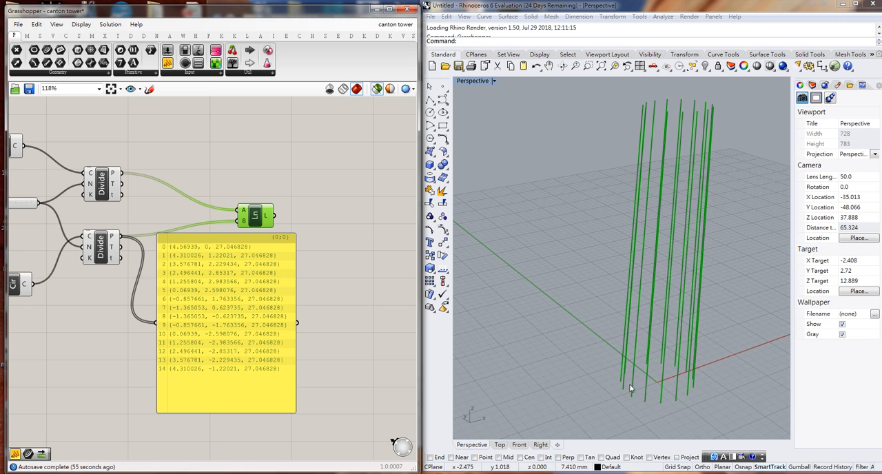
mouse_move(653, 407)
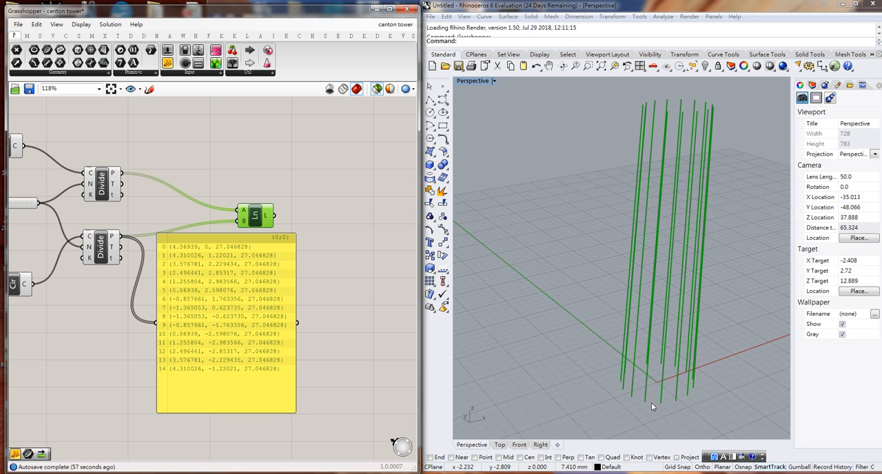
mouse_move(683, 115)
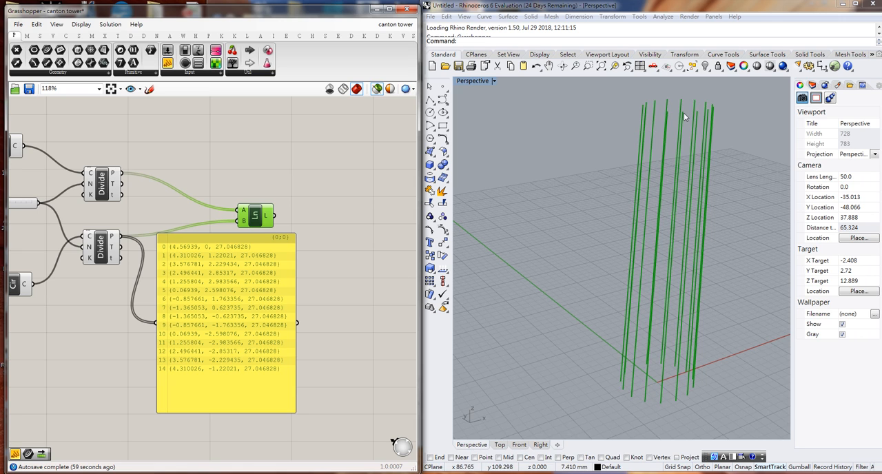
mouse_move(675, 129)
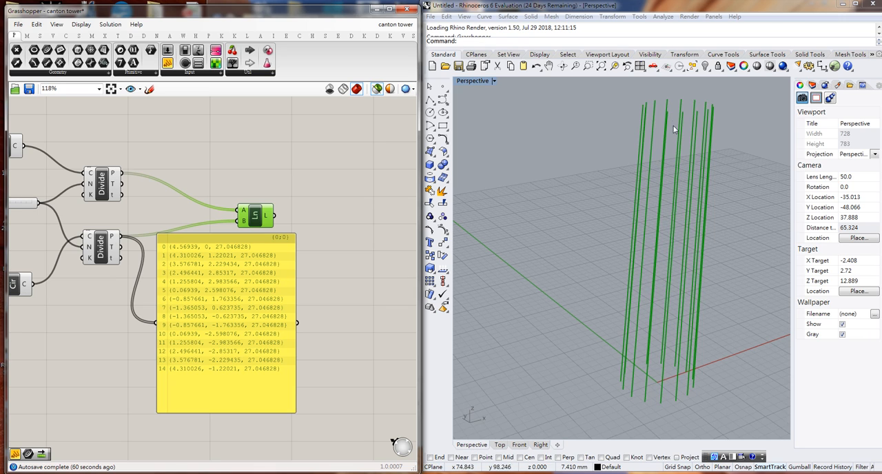
mouse_move(646, 118)
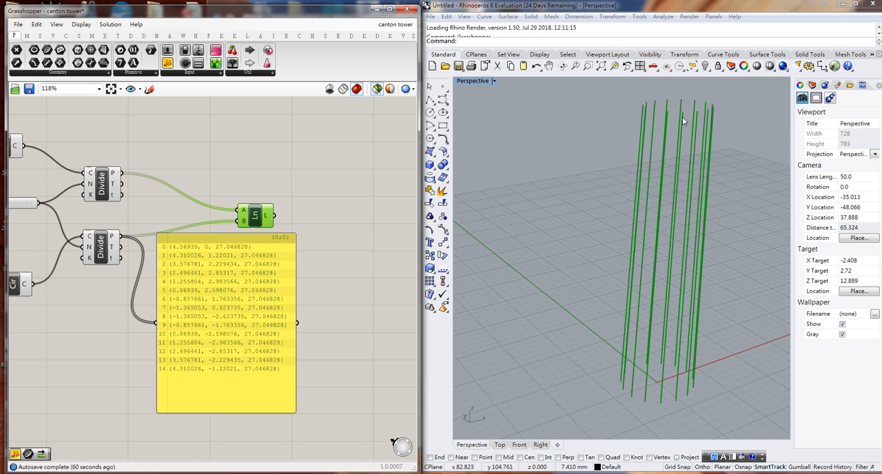
mouse_move(689, 212)
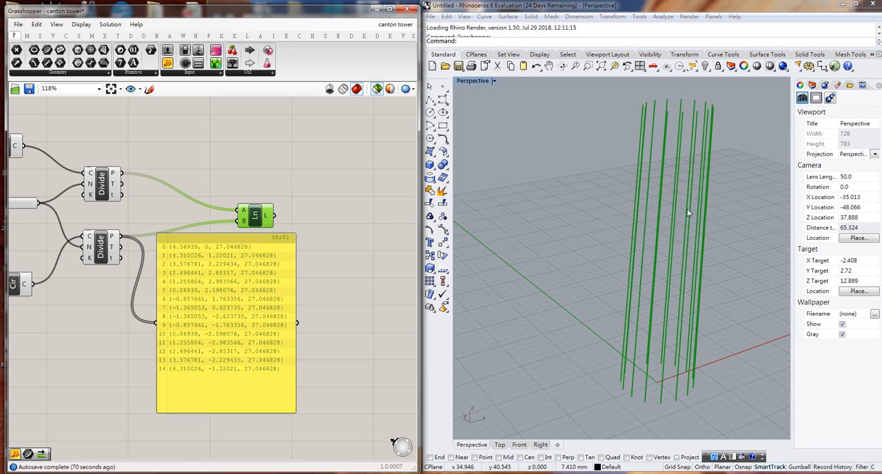
mouse_move(651, 405)
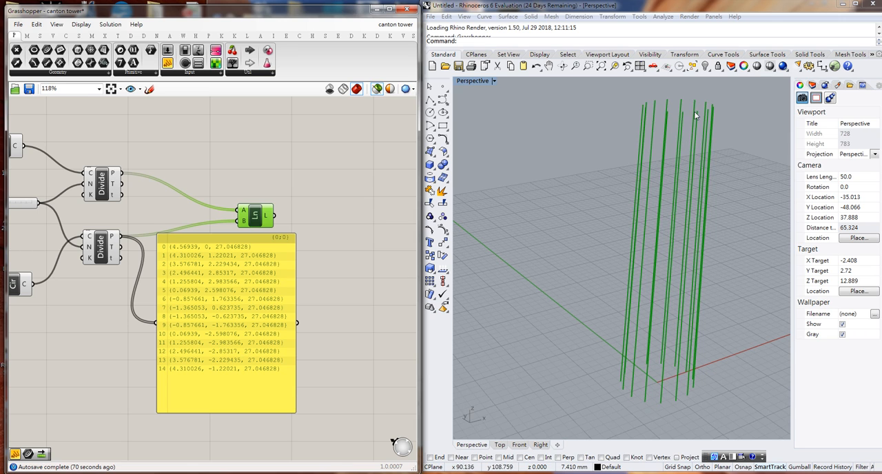
mouse_move(661, 125)
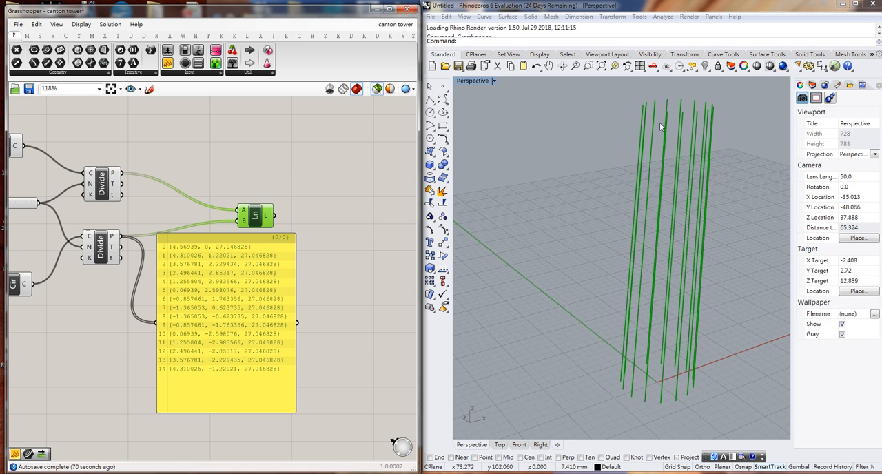
mouse_move(195, 256)
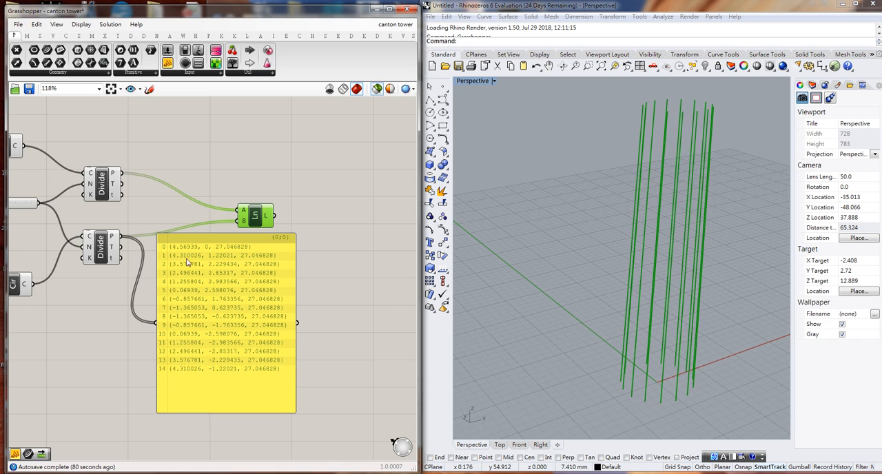
mouse_move(171, 270)
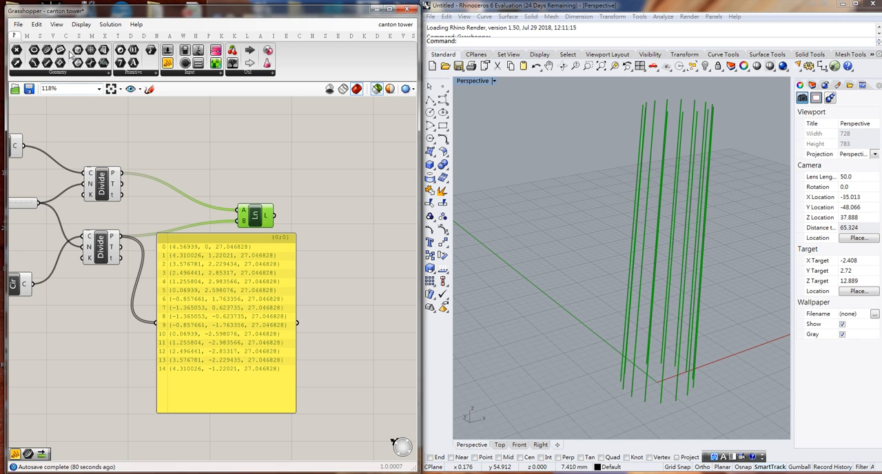
Step: Add a Shift List from Sets > List fed by the top Divide points, plus a second Panel
left_click(42, 36)
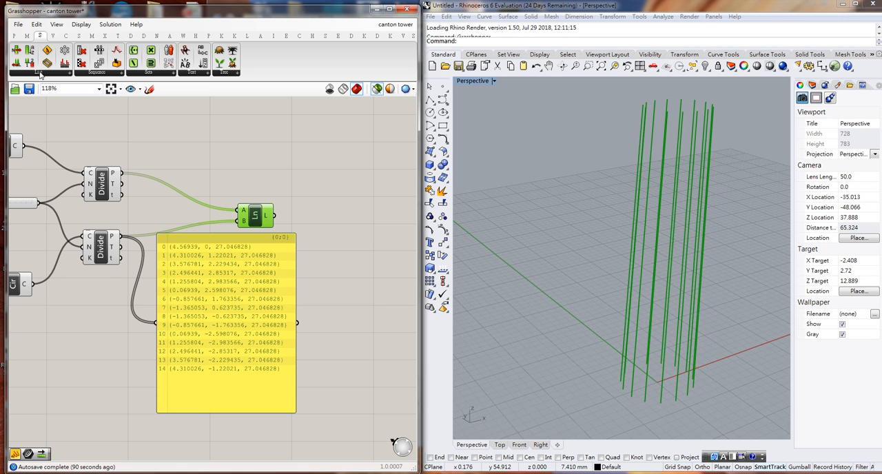
left_click(42, 36)
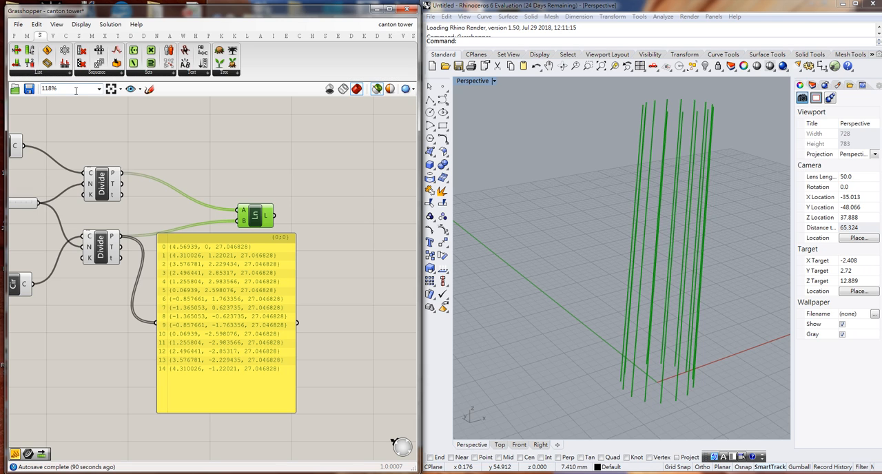
mouse_move(77, 91)
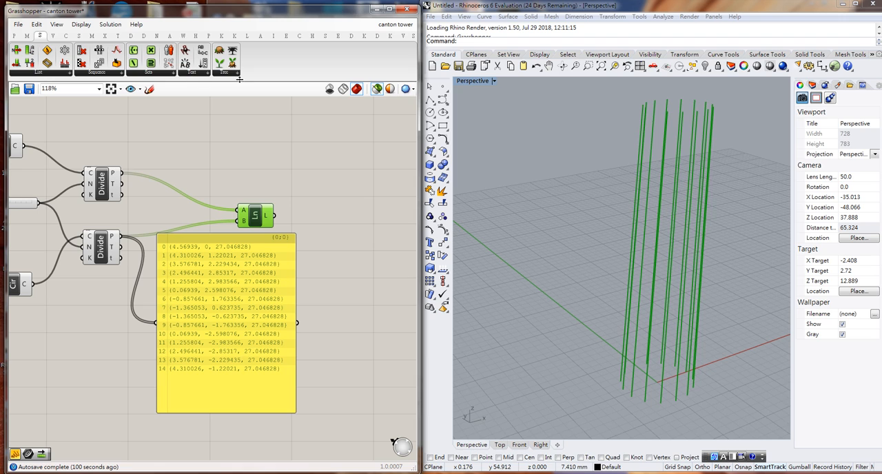
mouse_move(229, 79)
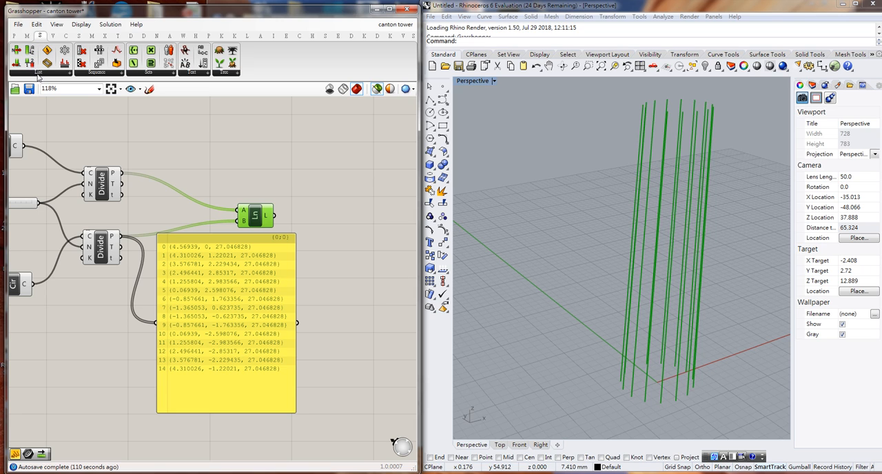
left_click(39, 71)
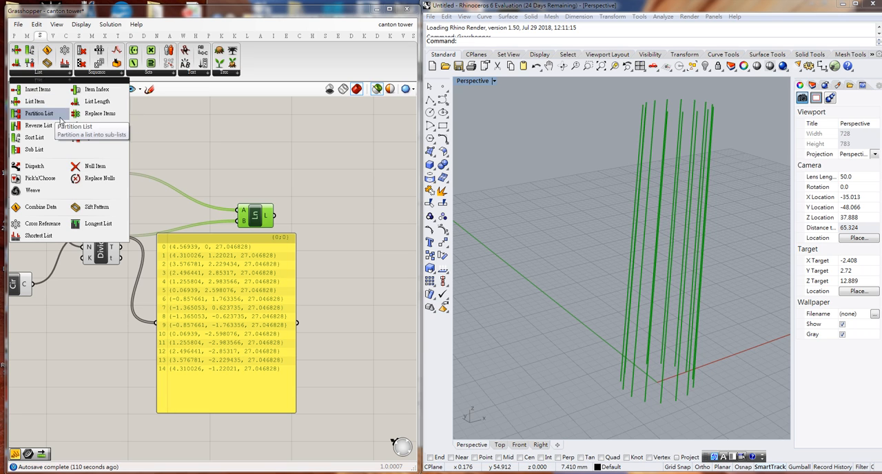
mouse_move(94, 125)
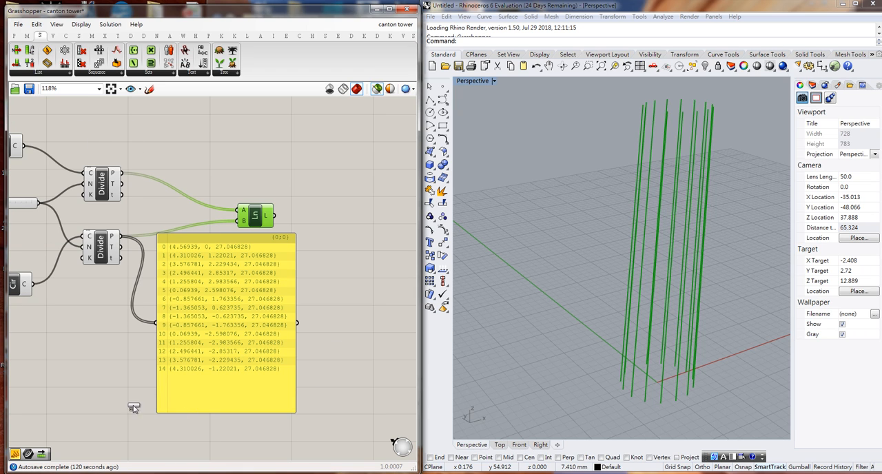
left_click(125, 370)
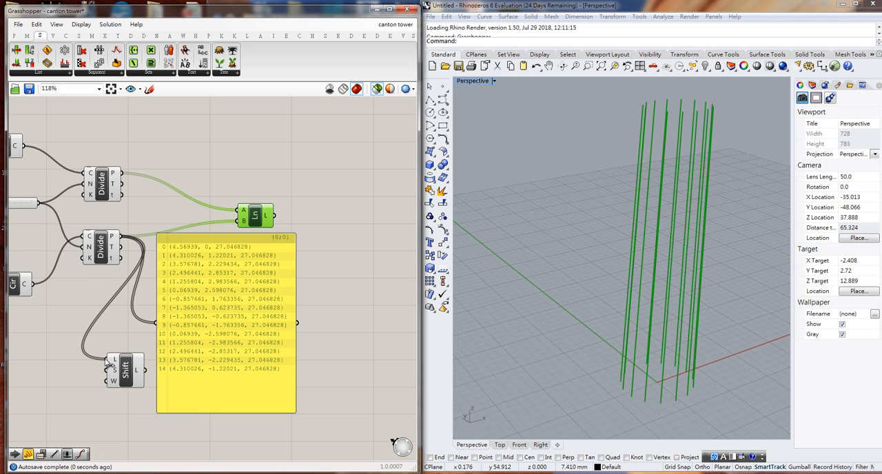
mouse_move(136, 364)
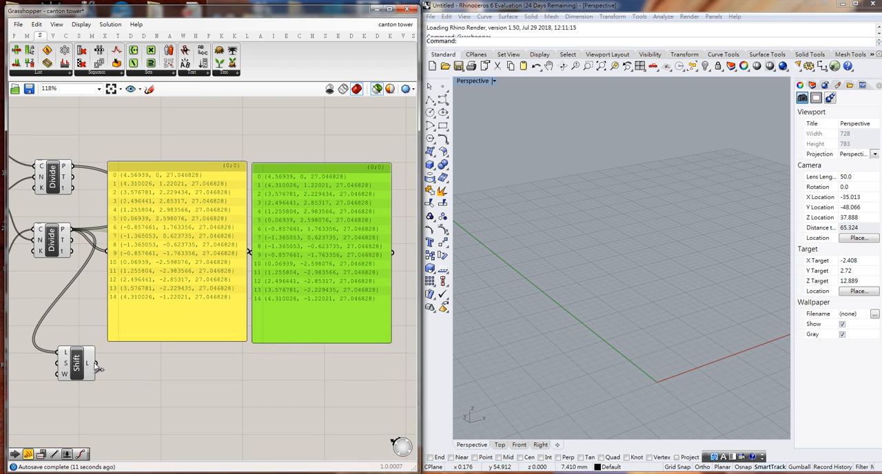
Step: Feed the Shift List output into the green Panel to show points shifted by one
left_click_drag(100, 364, 250, 265)
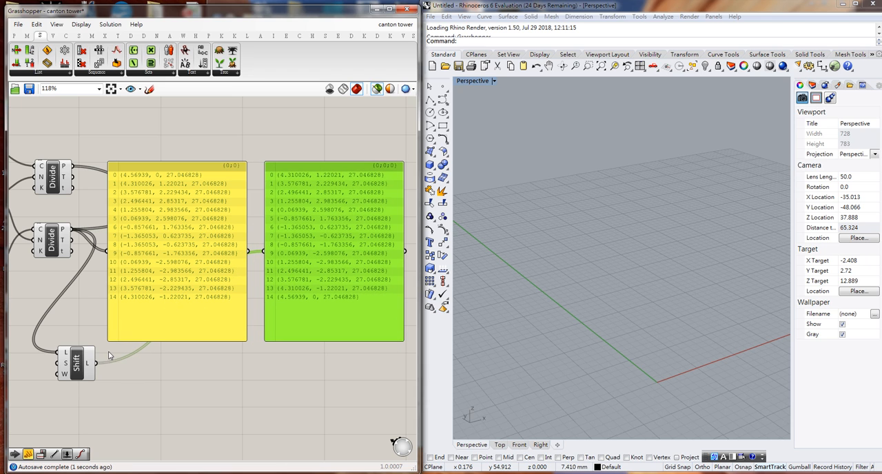
mouse_move(94, 372)
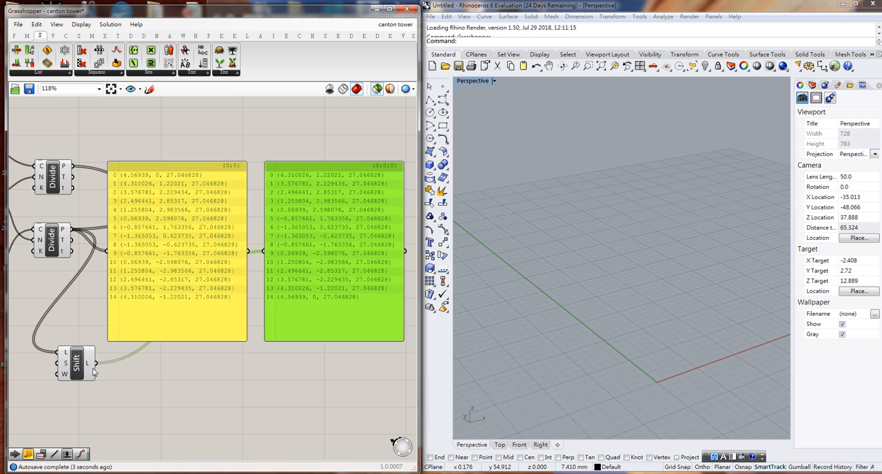
mouse_move(192, 328)
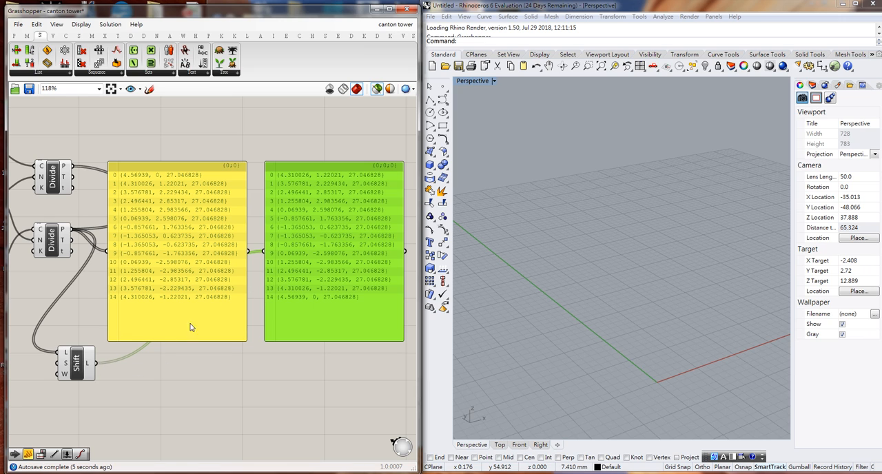
mouse_move(310, 201)
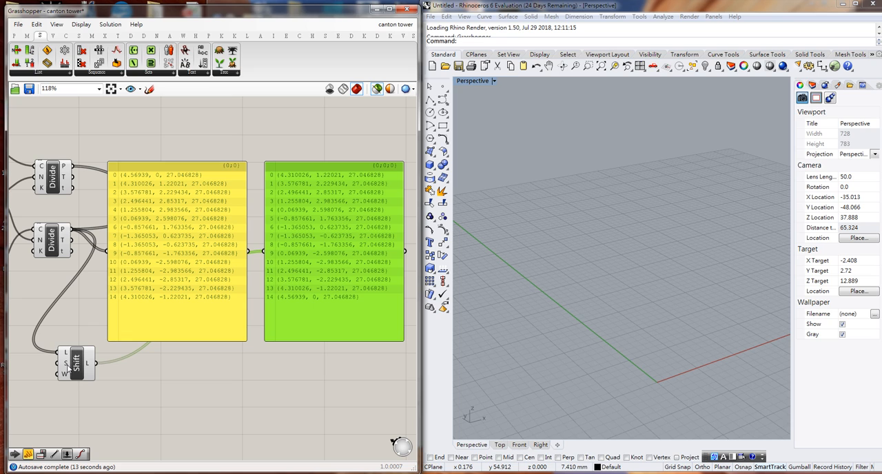
mouse_move(76, 361)
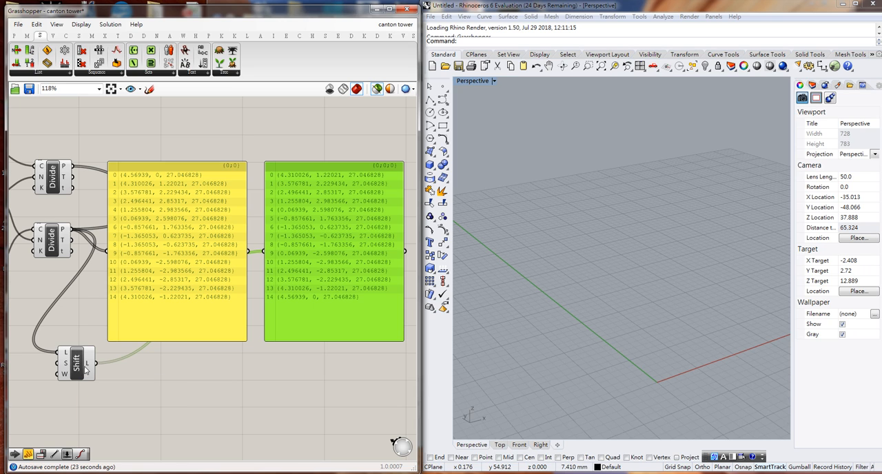
mouse_move(120, 298)
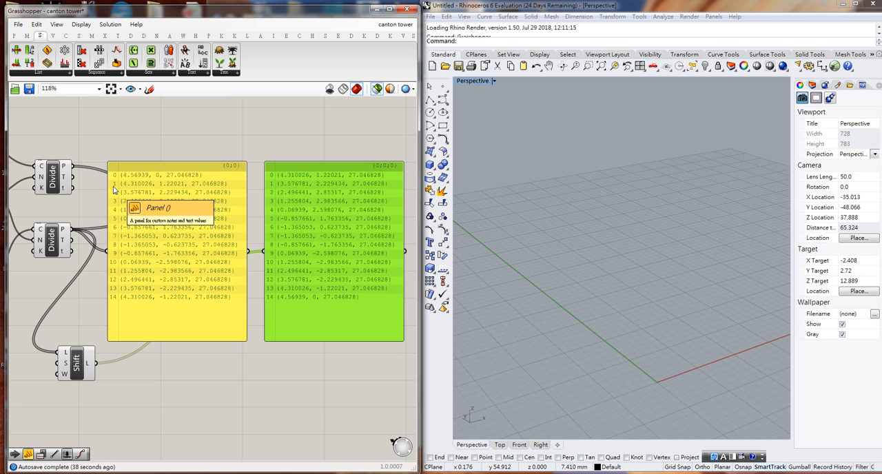
mouse_move(278, 179)
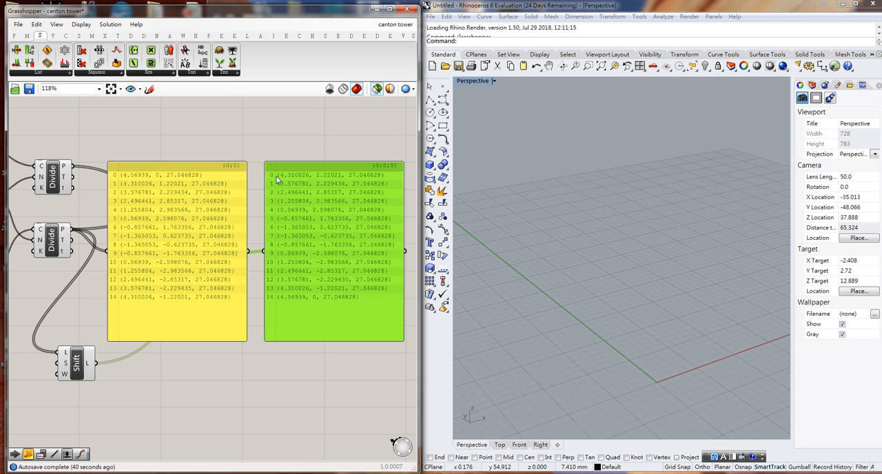
mouse_move(126, 191)
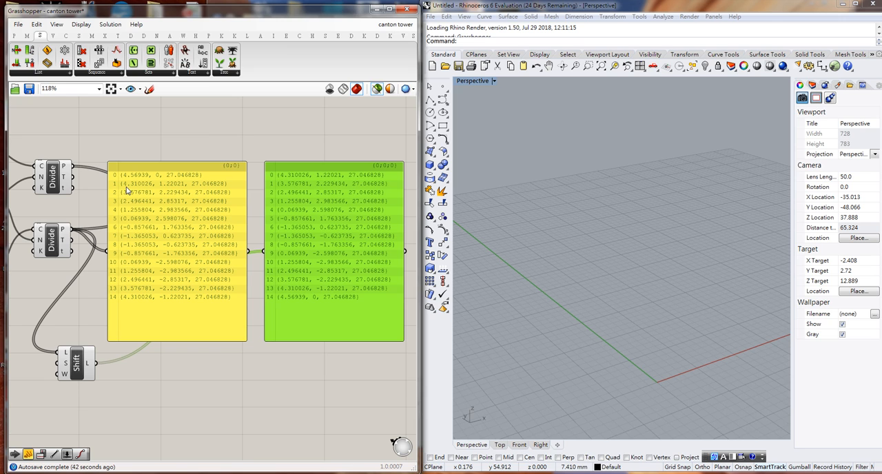
mouse_move(133, 190)
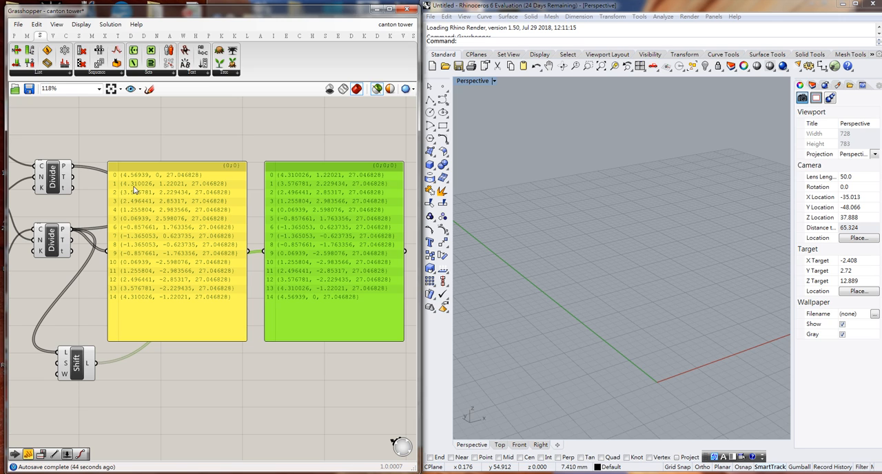
mouse_move(292, 182)
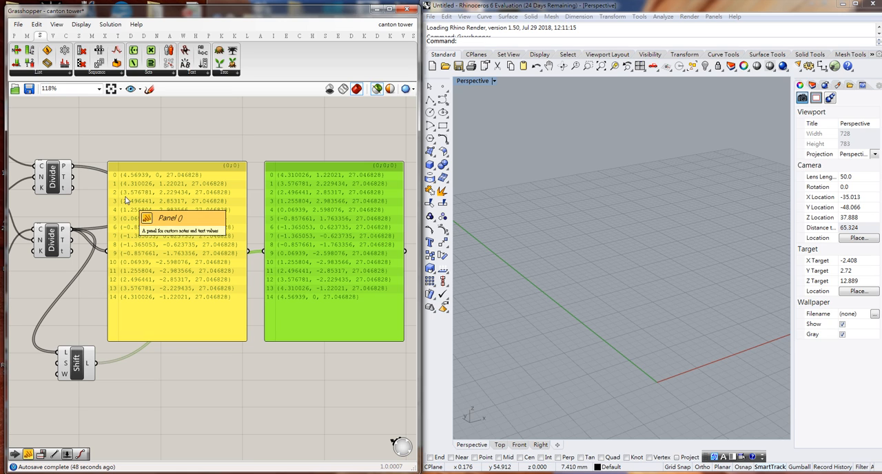
mouse_move(281, 191)
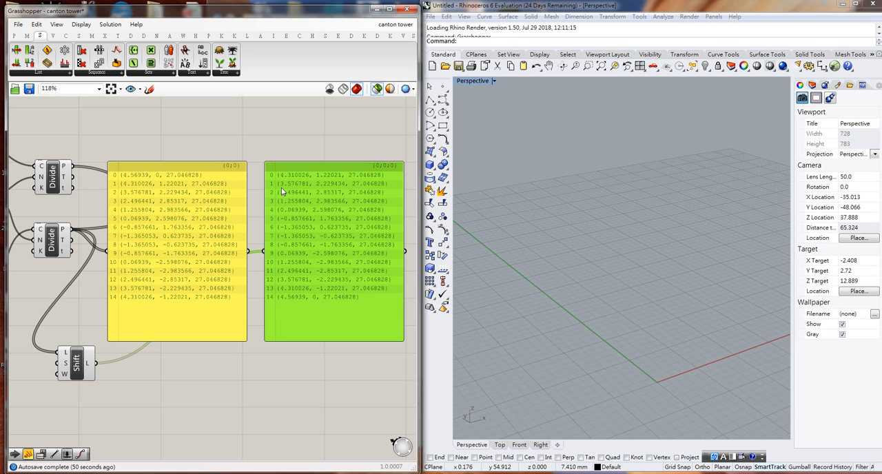
mouse_move(231, 193)
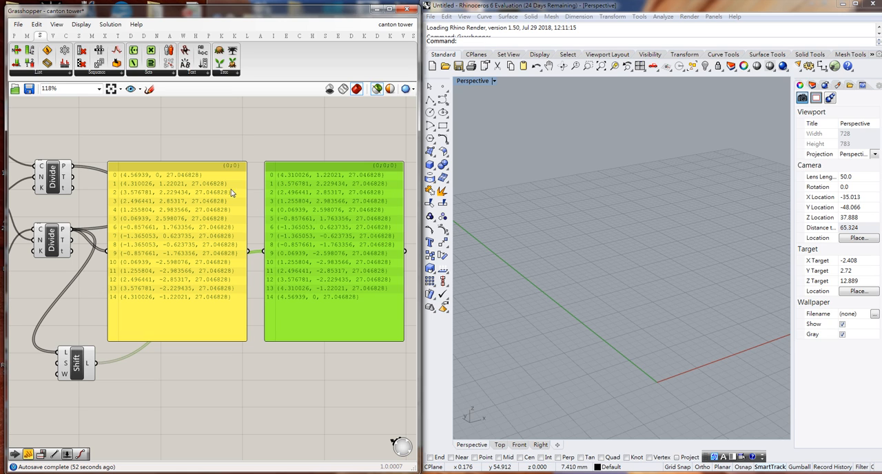
mouse_move(127, 306)
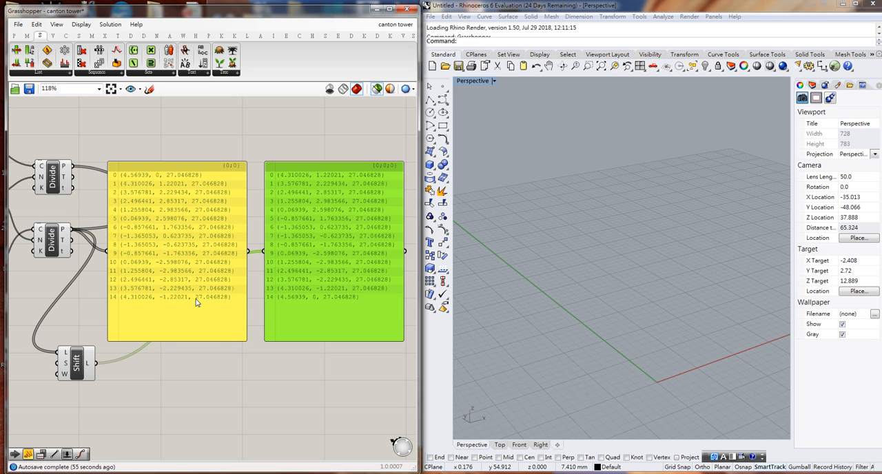
mouse_move(125, 299)
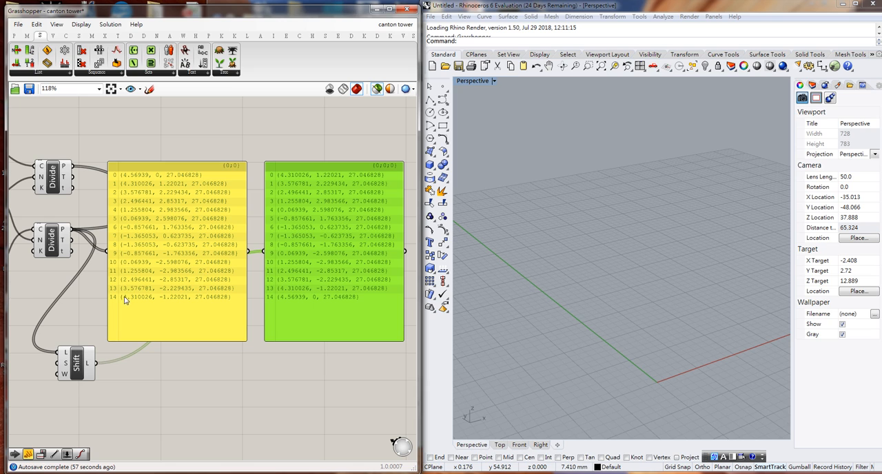
mouse_move(127, 301)
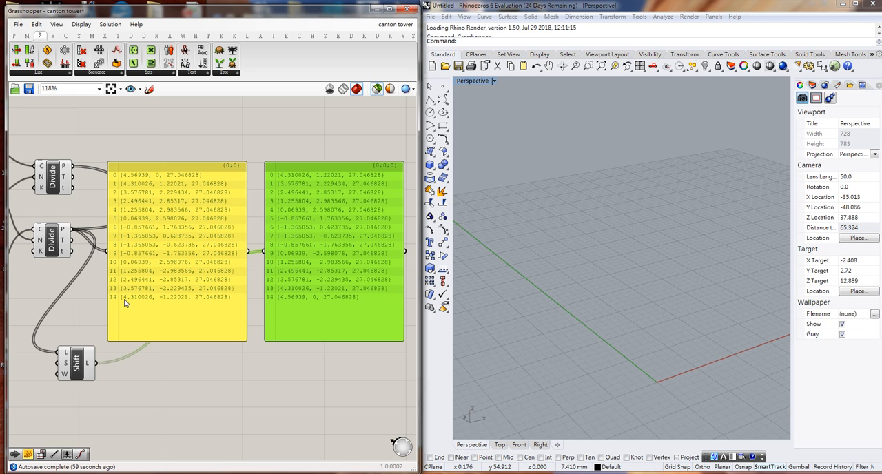
mouse_move(262, 291)
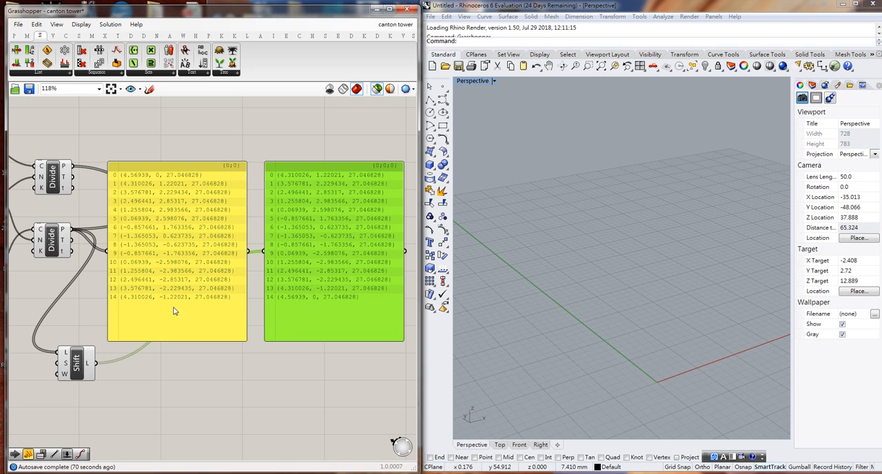
mouse_move(67, 378)
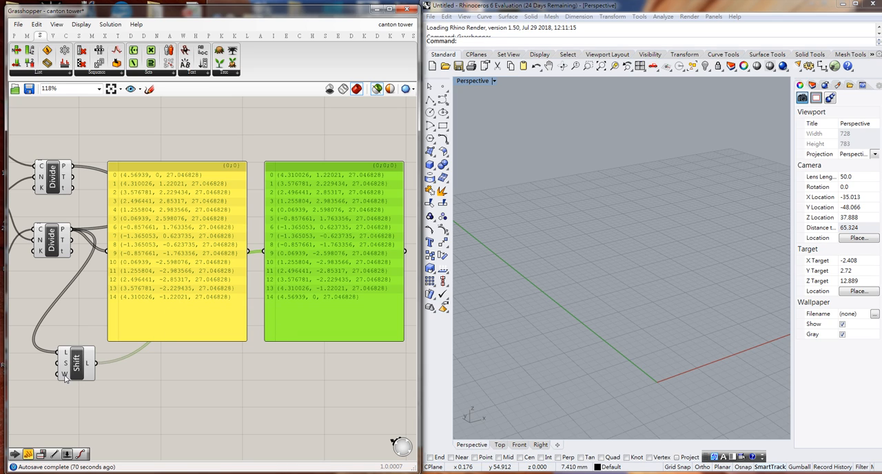
mouse_move(64, 375)
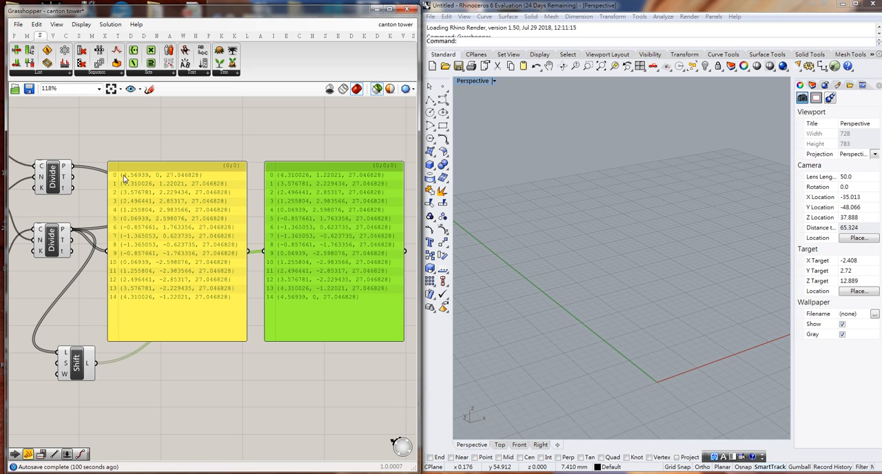
mouse_move(124, 178)
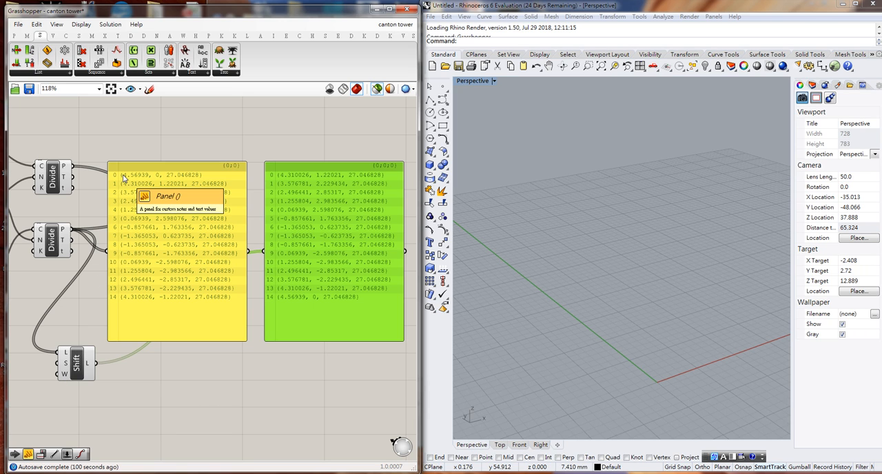
mouse_move(61, 219)
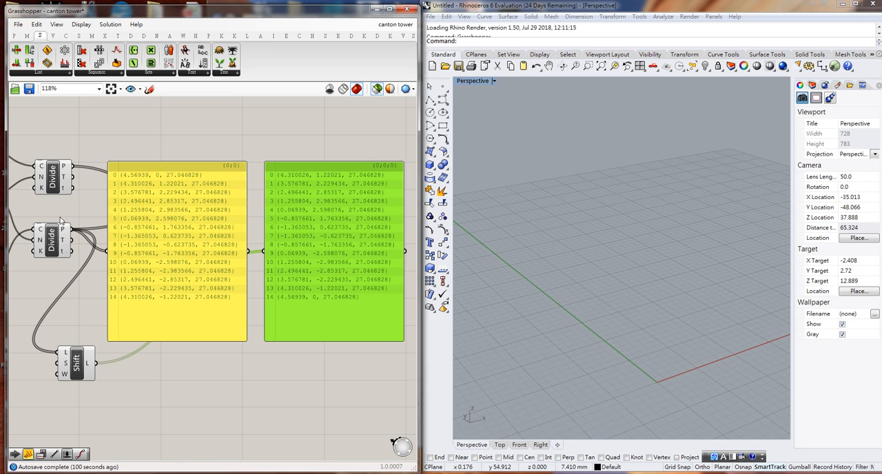
mouse_move(129, 180)
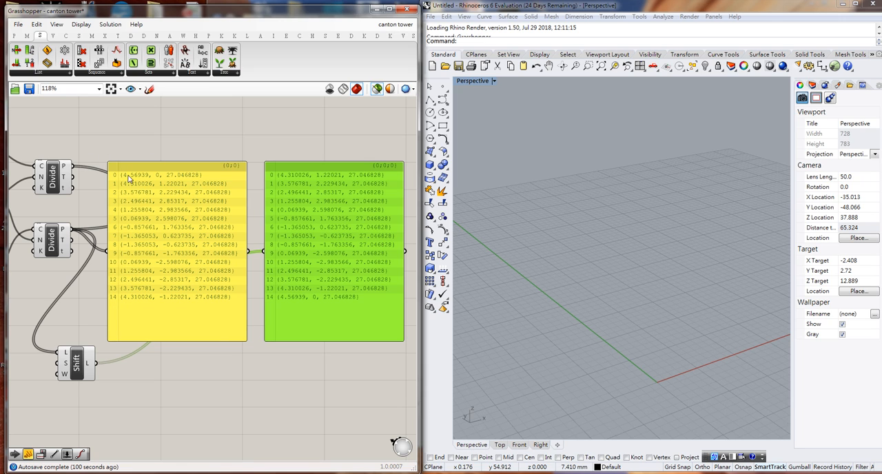
mouse_move(132, 181)
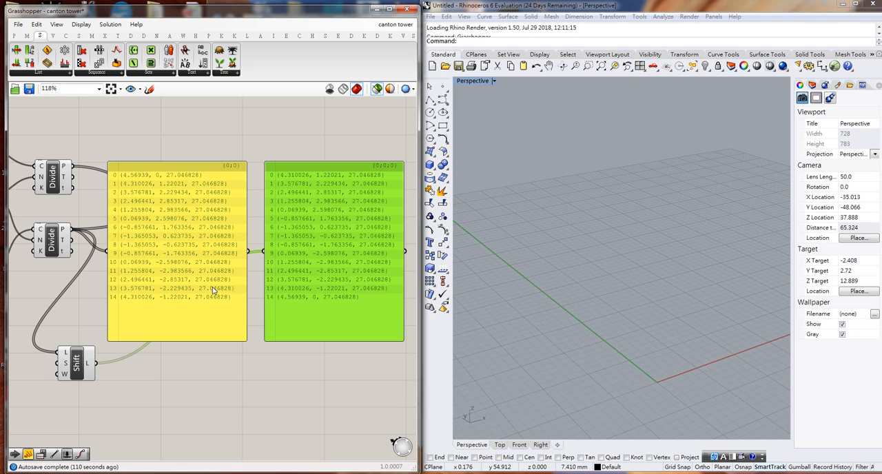
mouse_move(215, 291)
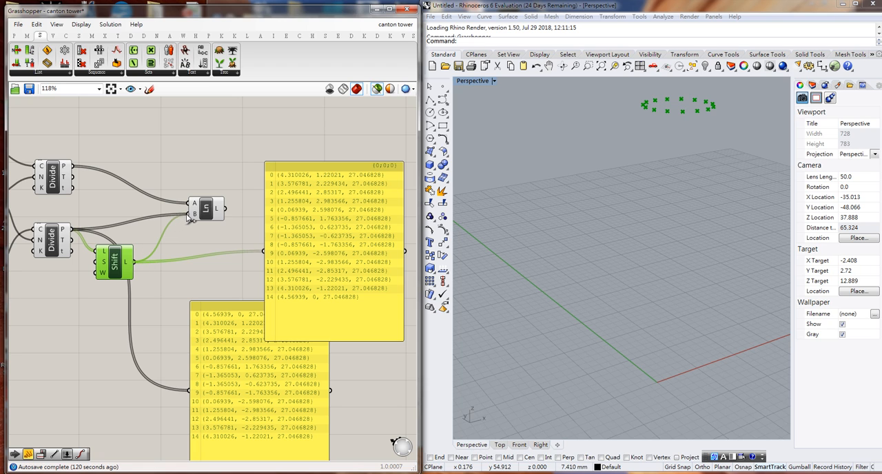
Step: Wire shifted top points and bottom points into Line's A and B inputs
left_click(207, 209)
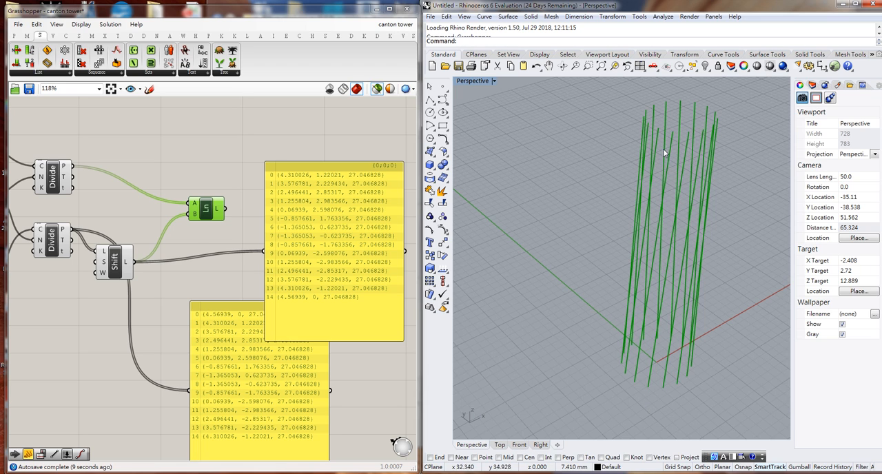
mouse_move(214, 300)
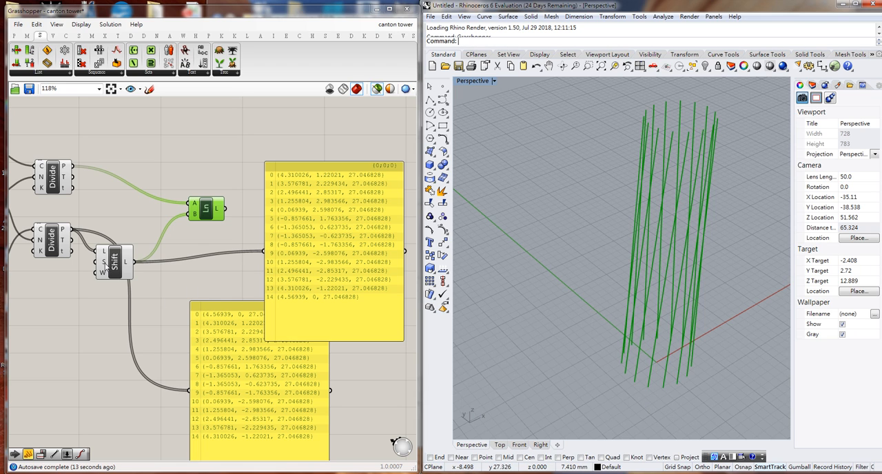
mouse_move(113, 262)
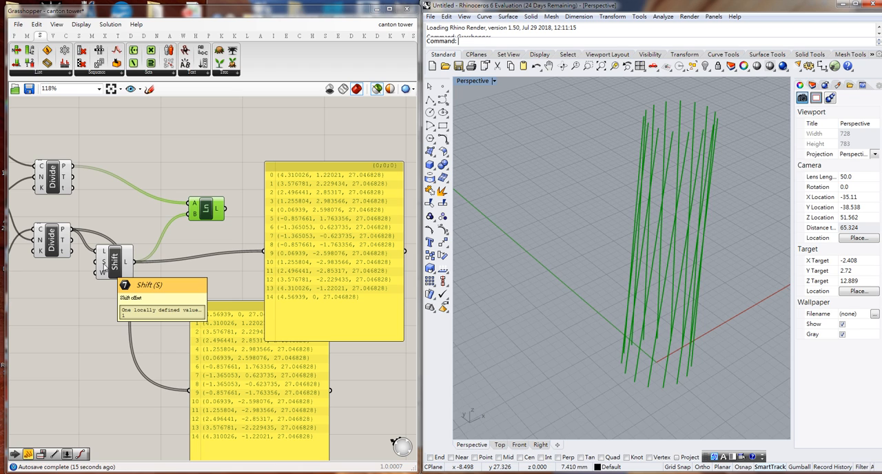
mouse_move(76, 307)
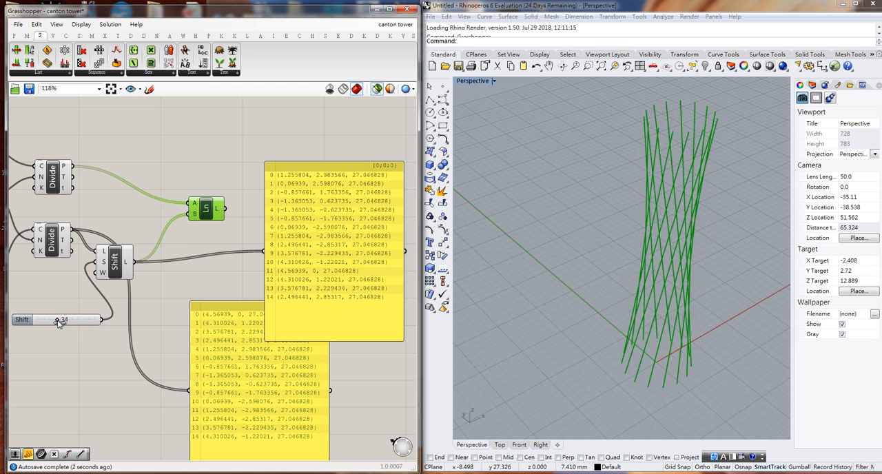
Step: Drive the Shift List offset with a Number Slider and adjust it to twist the tower
left_click_drag(57, 319, 44, 320)
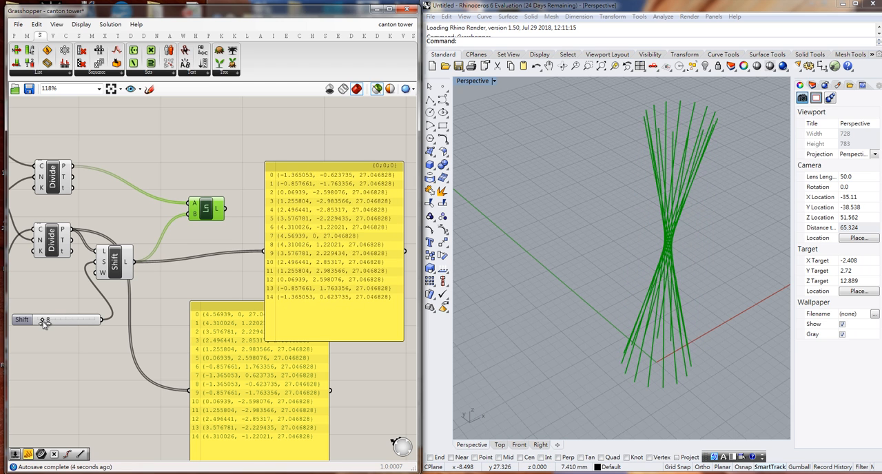
left_click_drag(44, 319, 52, 320)
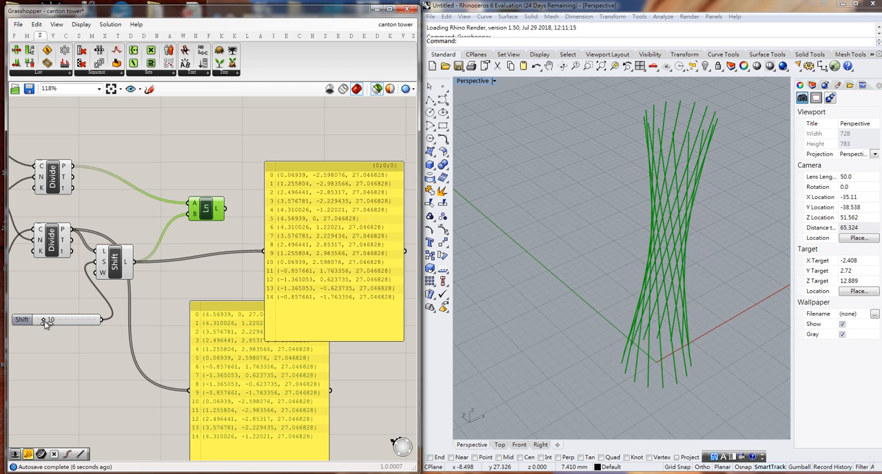
left_click_drag(43, 320, 54, 319)
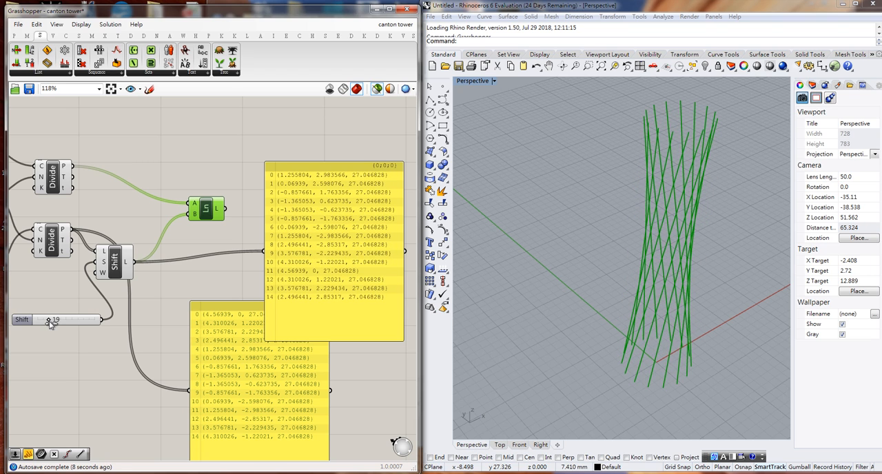
left_click_drag(52, 320, 57, 320)
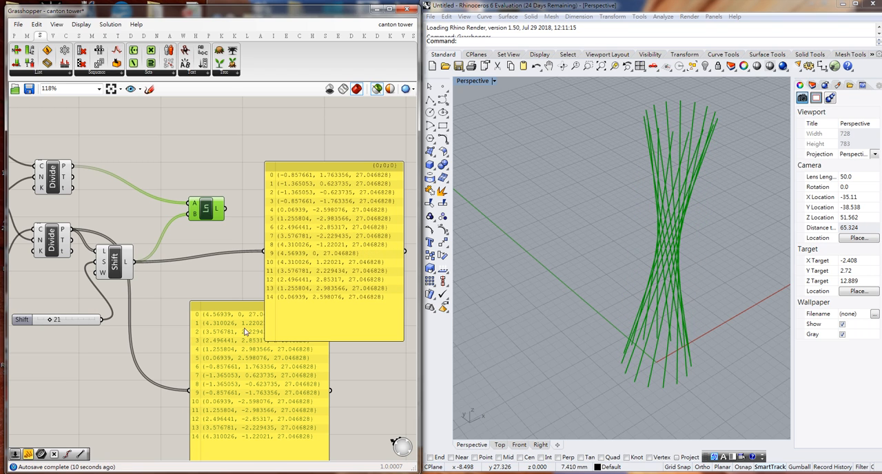